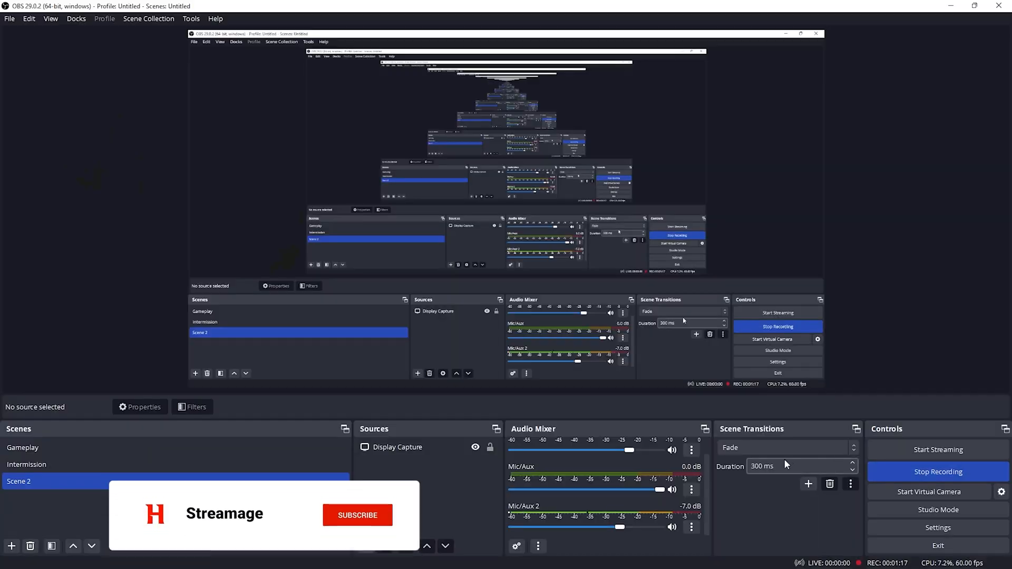
Bring up Advanced Audio Properties from the Audio Mixer context menu.
right_click(672, 480)
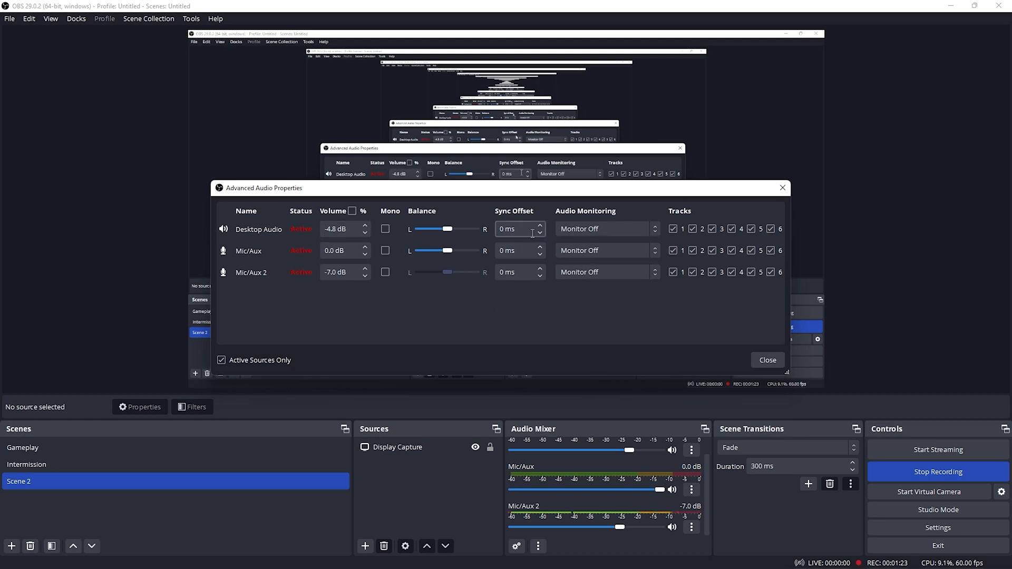
Enable monitoring for Mic/Aux 2 in Advanced Audio Properties.
left_click(605, 272)
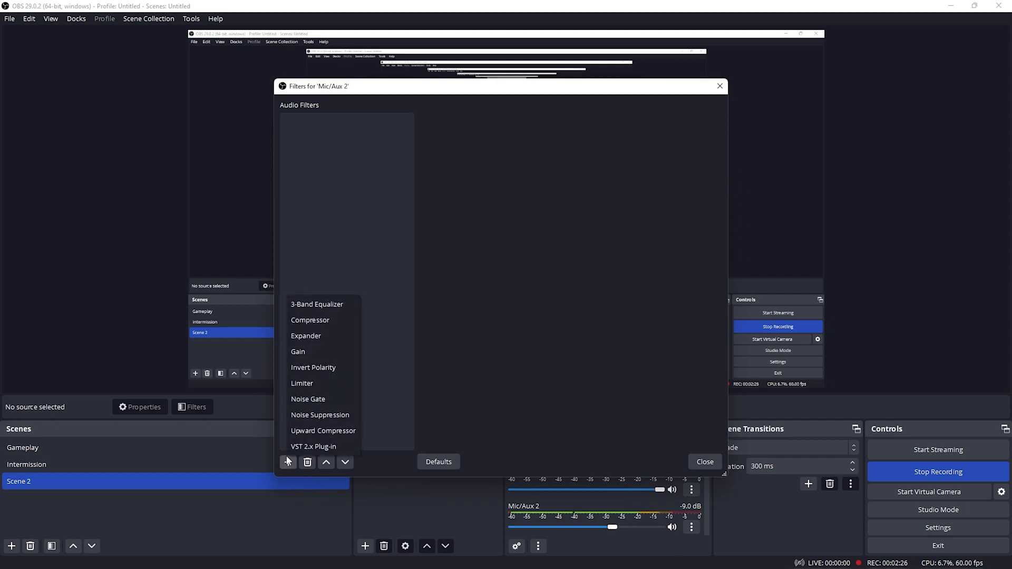
Add a Noise Gate filter to Mic/Aux 2 with the default name, then list filters to add next.
left_click(307, 398)
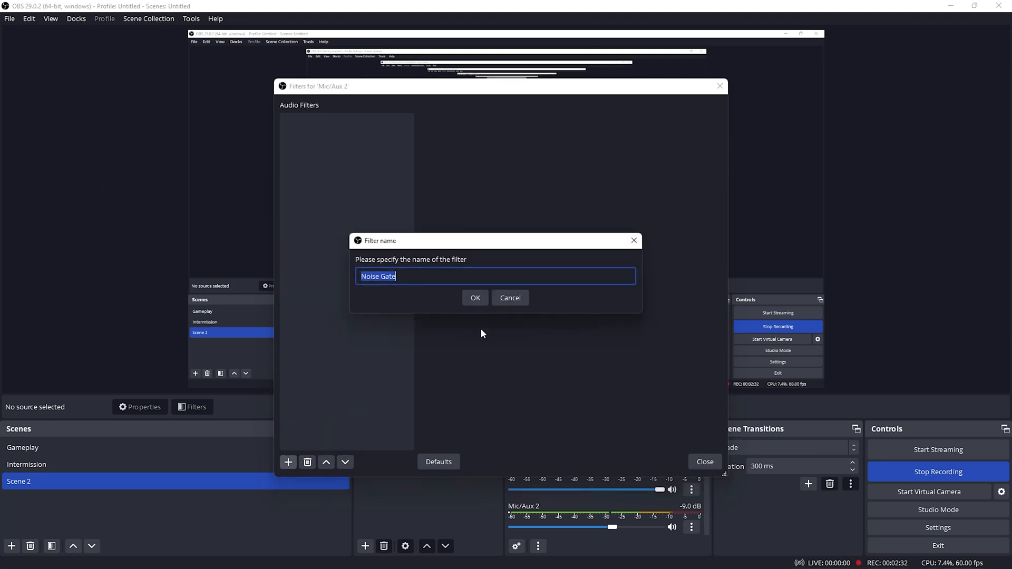
left_click(475, 297)
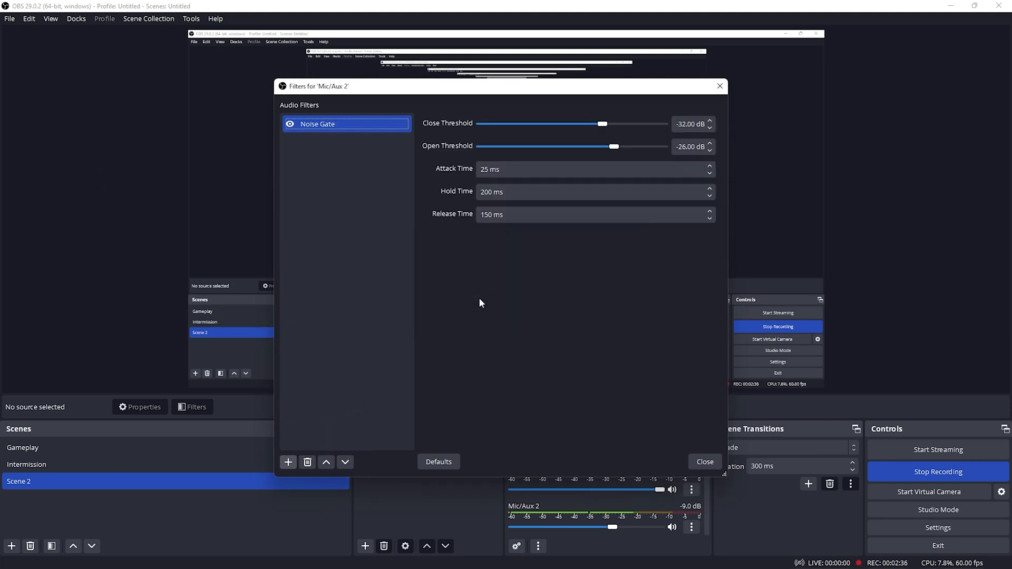
left_click(287, 462)
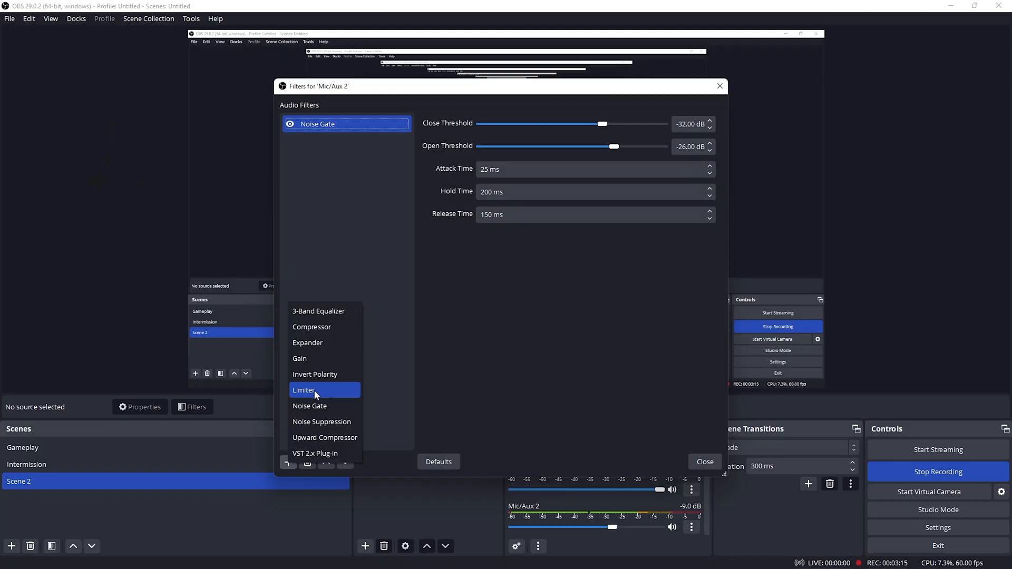
Add a Compressor filter to Mic/Aux 2 with the default name.
left_click(312, 327)
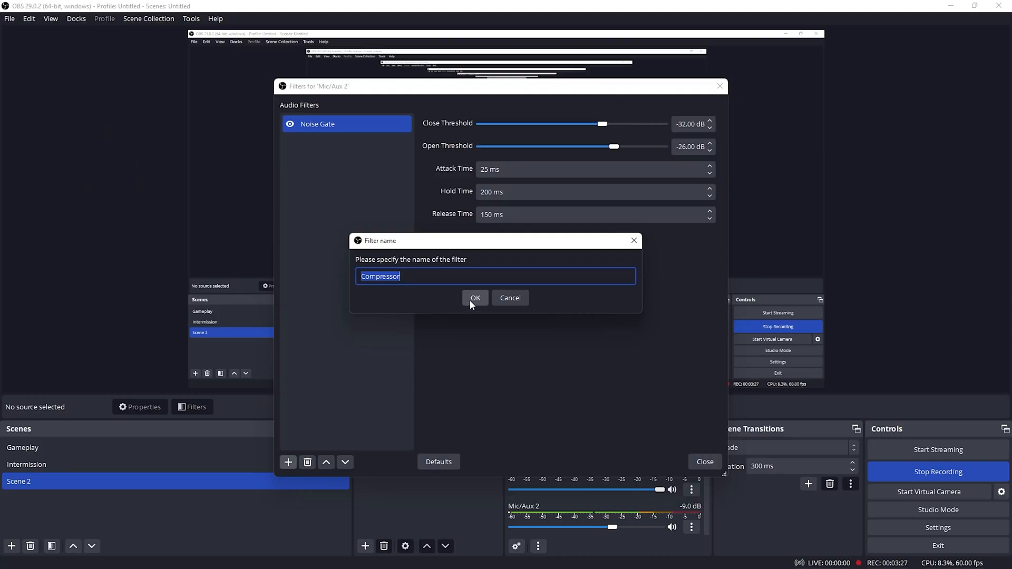
left_click(475, 297)
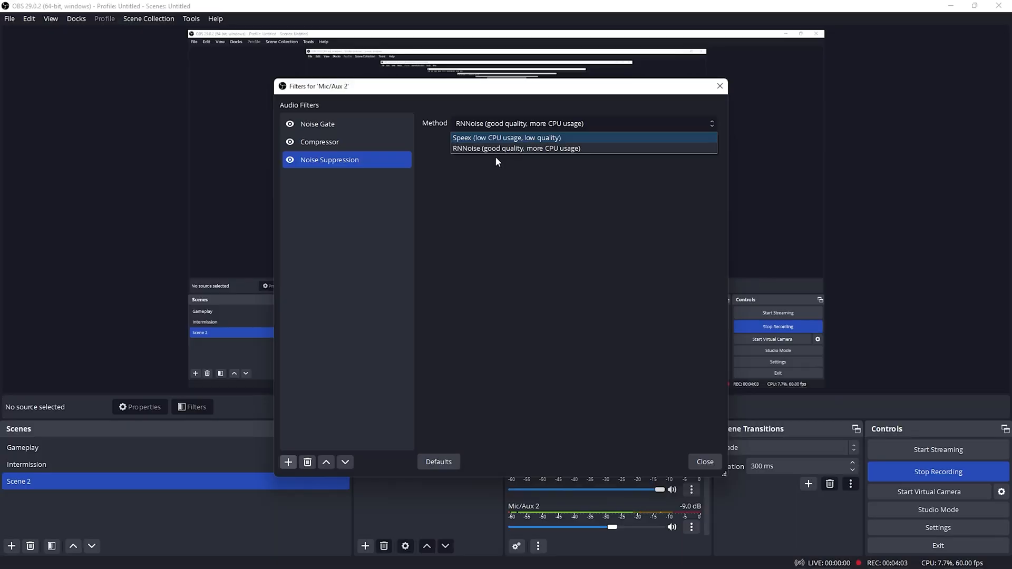
mouse_move(505, 148)
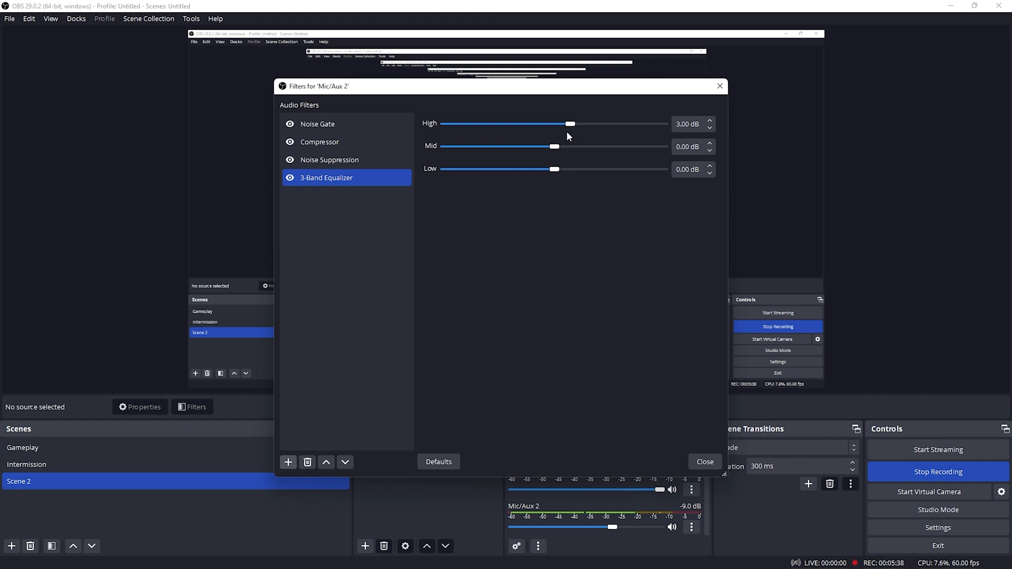
mouse_move(559, 129)
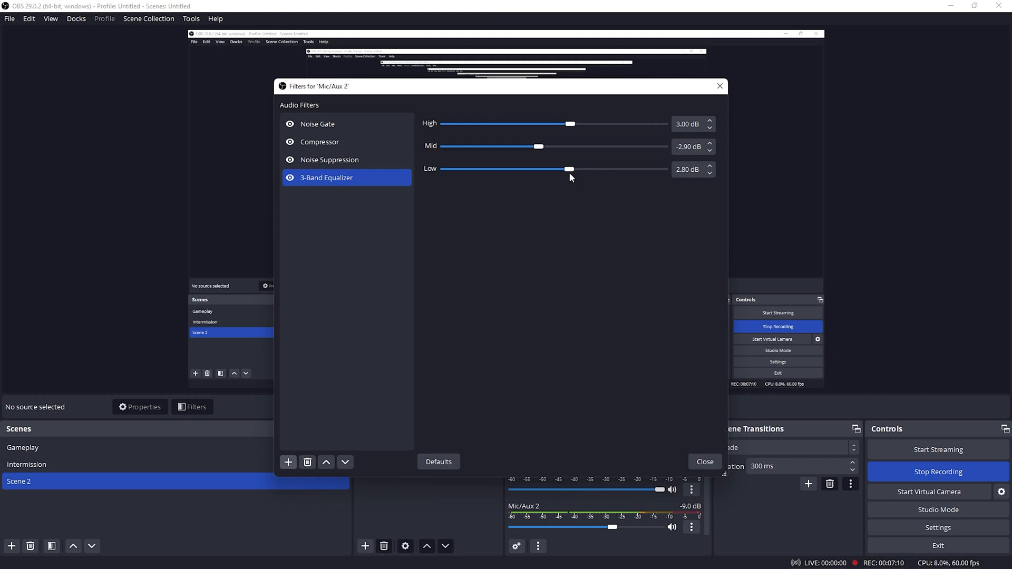
Raise the 3-Band Equalizer's Low band to 2.90 dB.
left_click(708, 165)
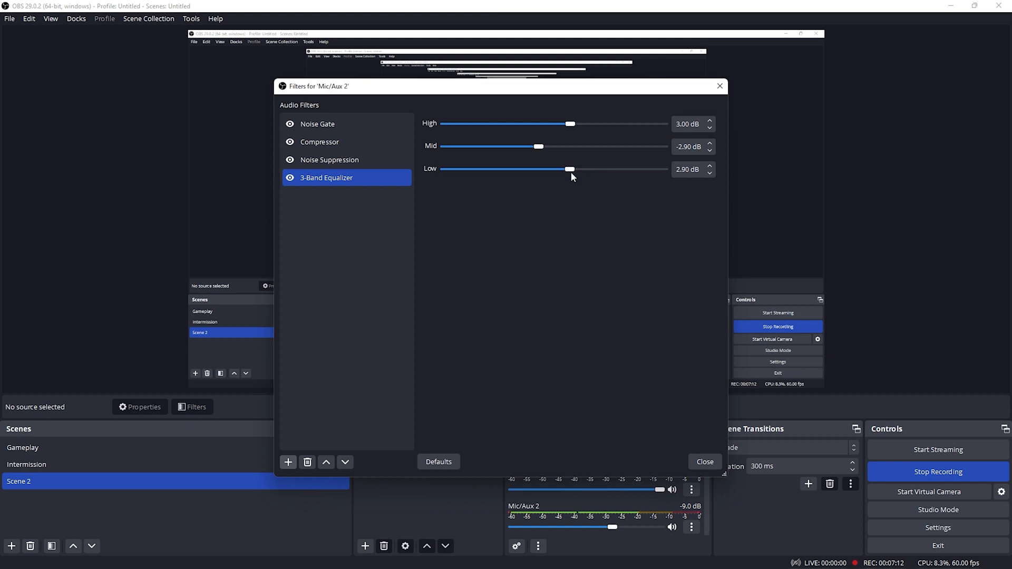